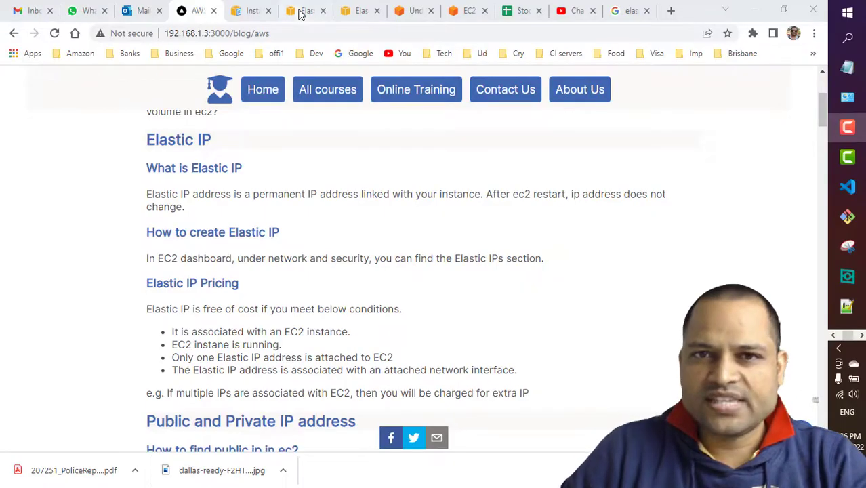
- Review the allocated Elastic IP 18.222.76.8, revealing its associated instance ID, private IP and association ID columns
click(307, 11)
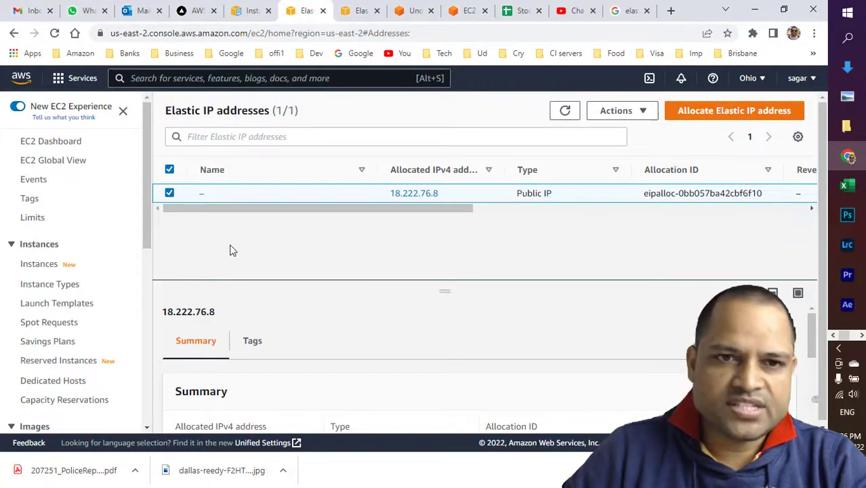
mouse_move(92, 336)
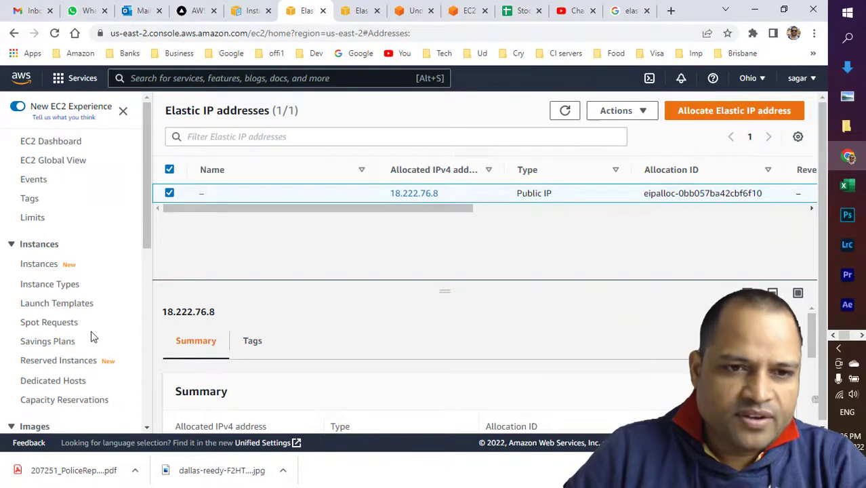
scroll(down, 3)
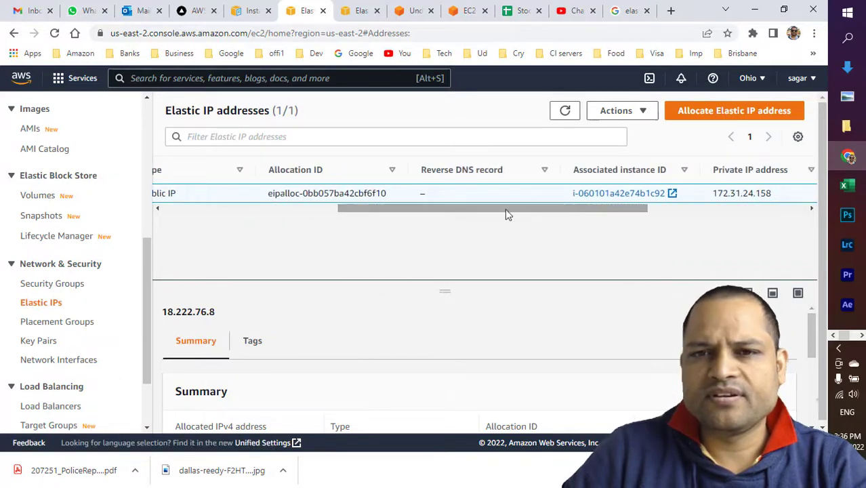
mouse_move(585, 212)
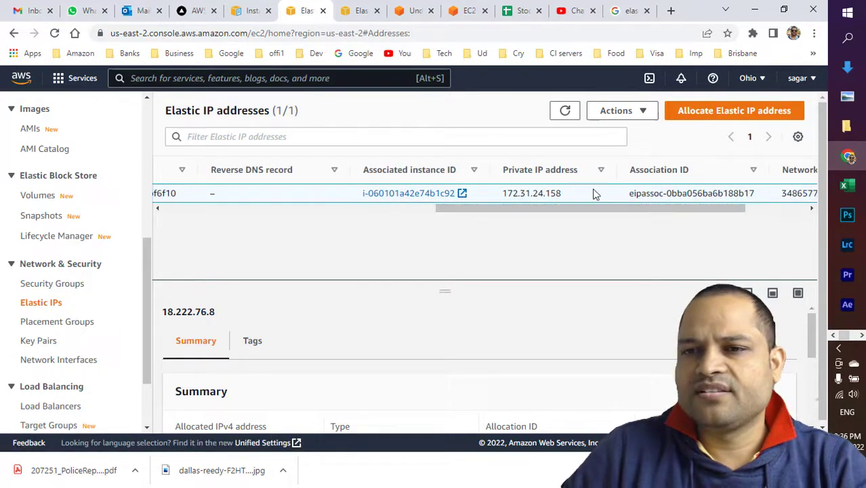
scroll(right, 3)
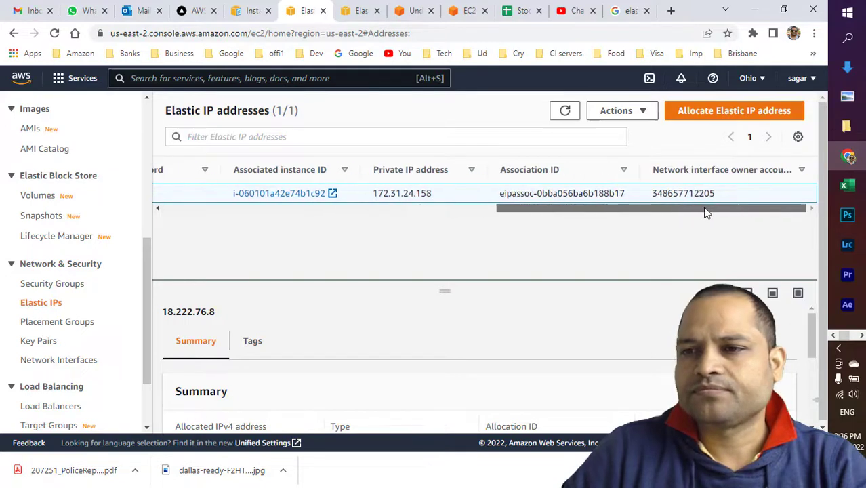
scroll(left, 3)
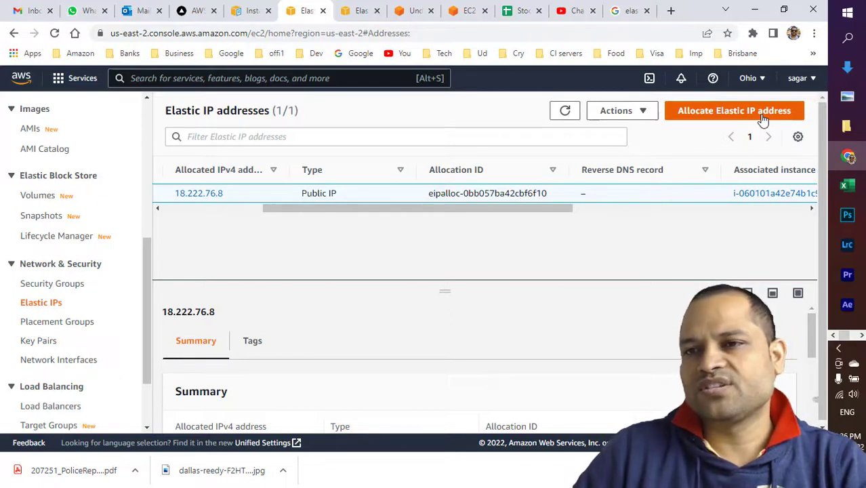
- Reveal the Actions menu for the Elastic IP, listing associate, disassociate and update reverse DNS
click(616, 111)
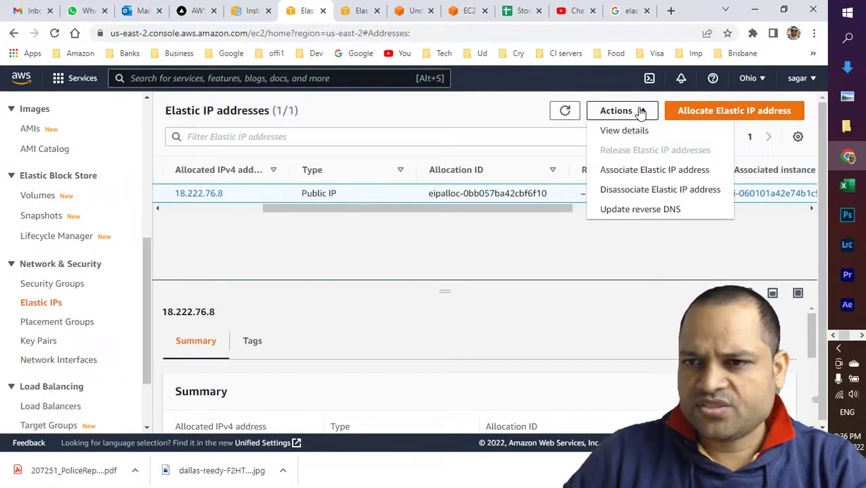
mouse_move(653, 169)
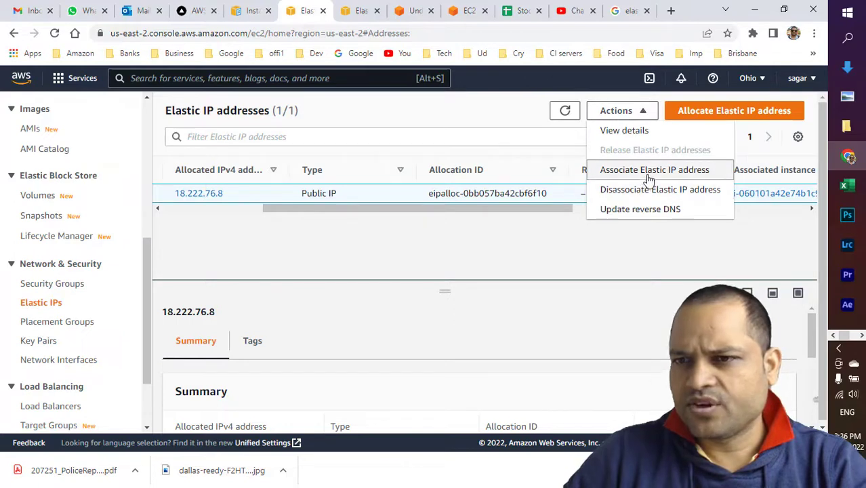
mouse_move(660, 190)
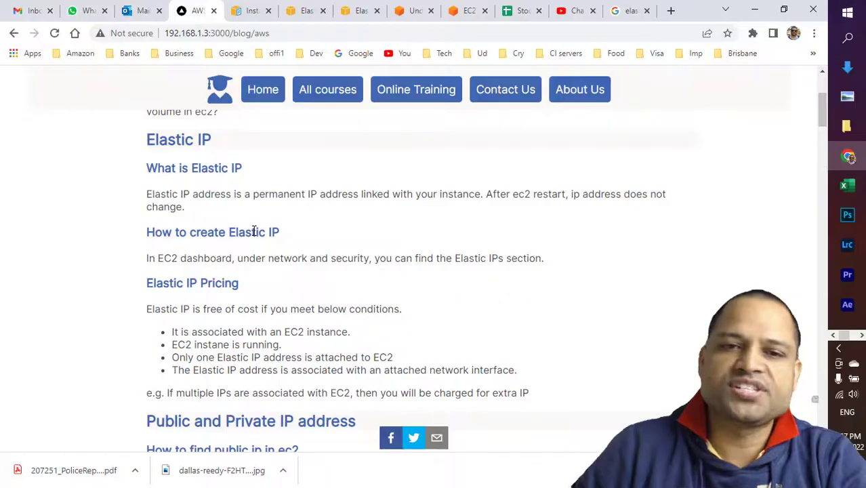
scroll(down, 3)
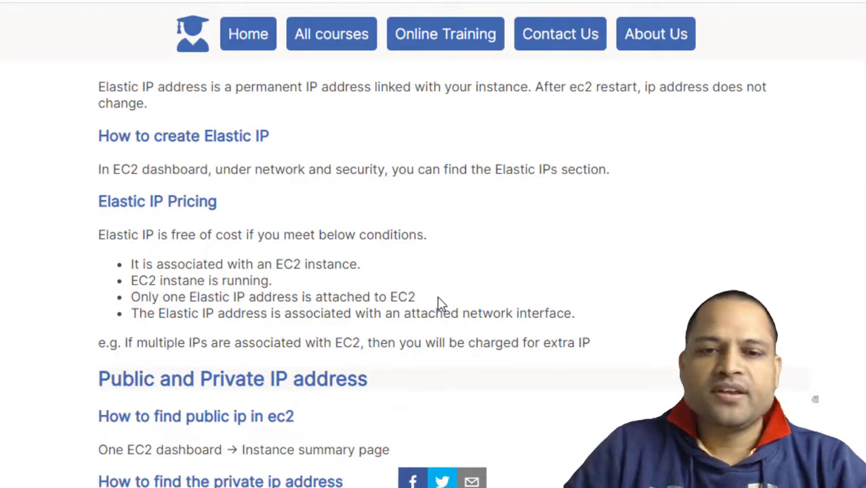
mouse_move(227, 329)
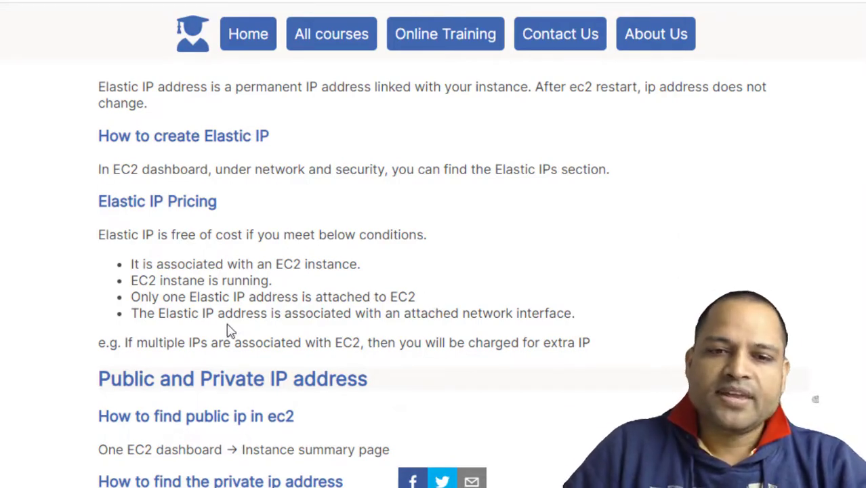
mouse_move(436, 317)
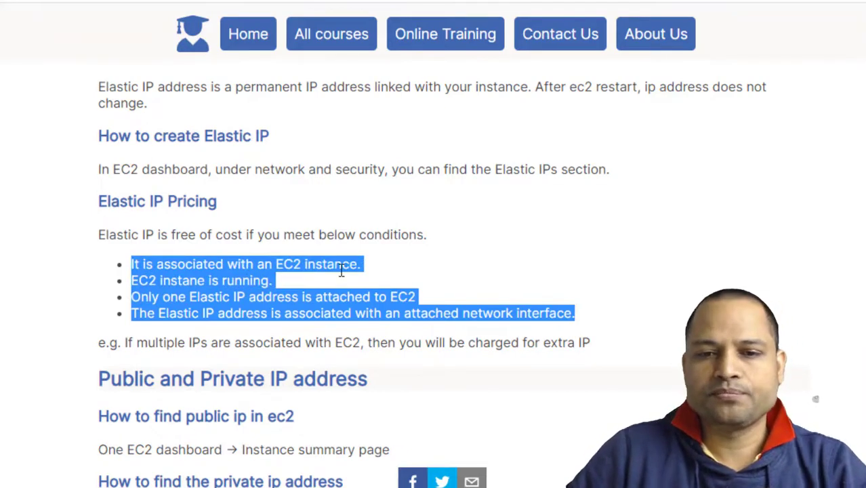
click(291, 311)
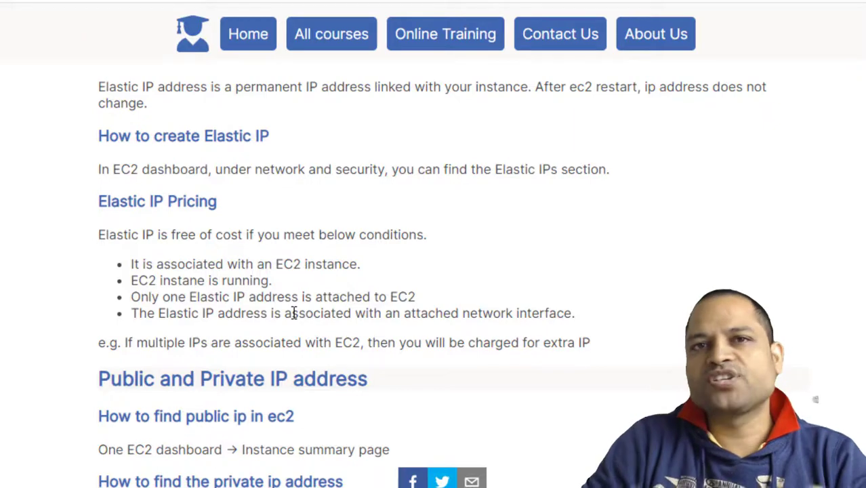